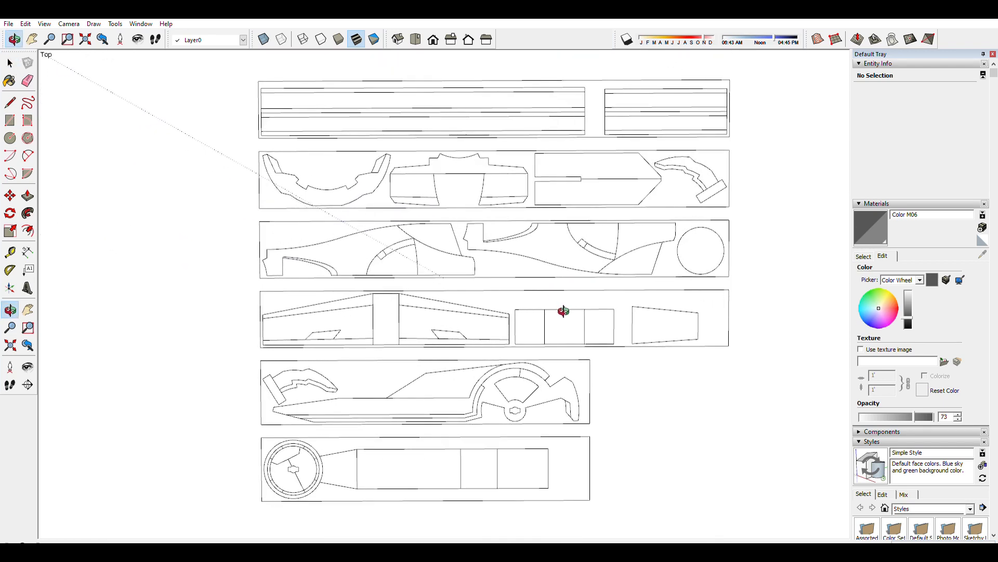
Lift the dark plug up out of its hole, then select the lower three-hole disk
{"action": "left_click_drag", "start_coordinate": [564, 311], "coordinate": [533, 228]}
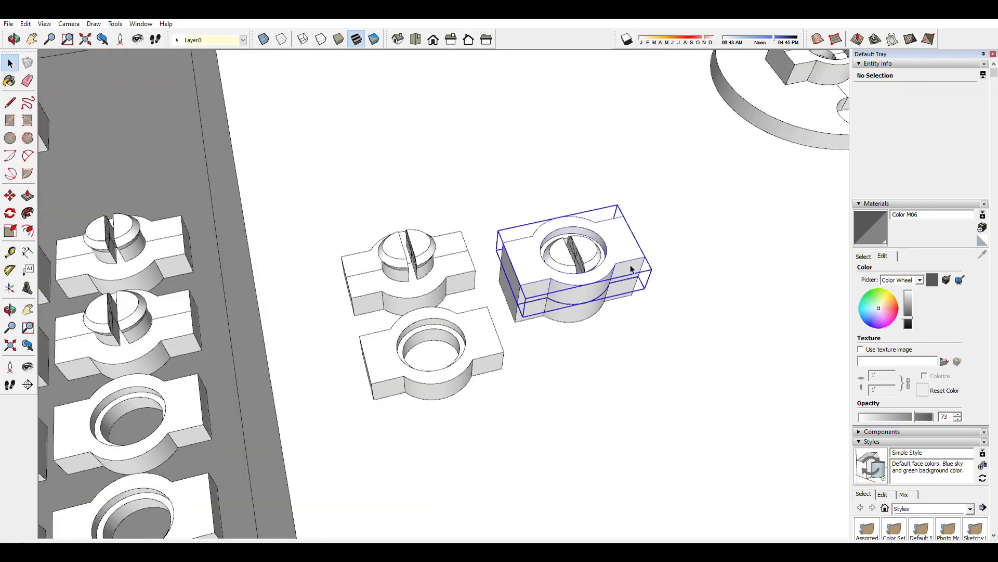
{"action": "left_click", "coordinate": [9, 214]}
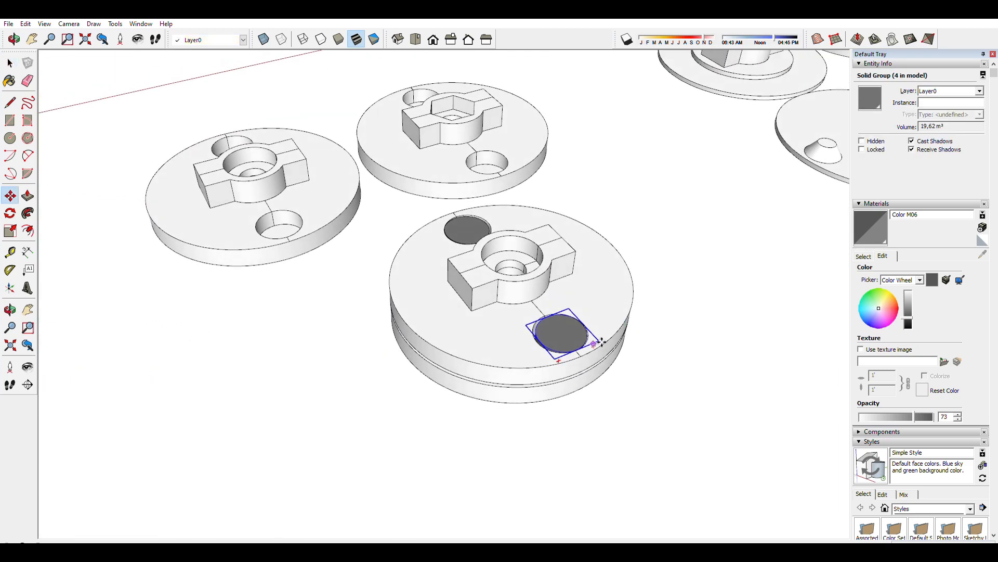
{"action": "left_click_drag", "start_coordinate": [561, 334], "coordinate": [567, 308]}
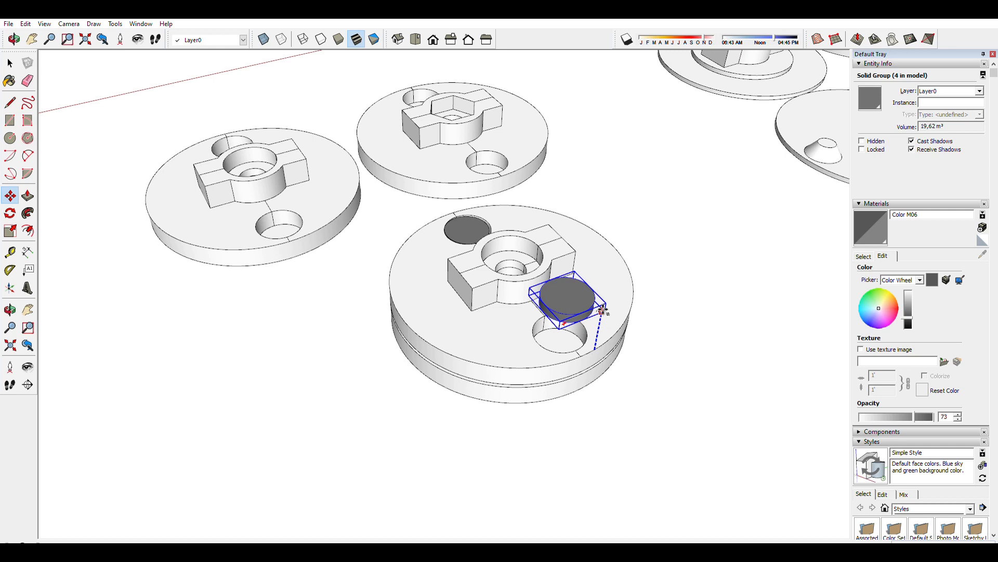
{"action": "left_click_drag", "start_coordinate": [567, 306], "coordinate": [559, 318]}
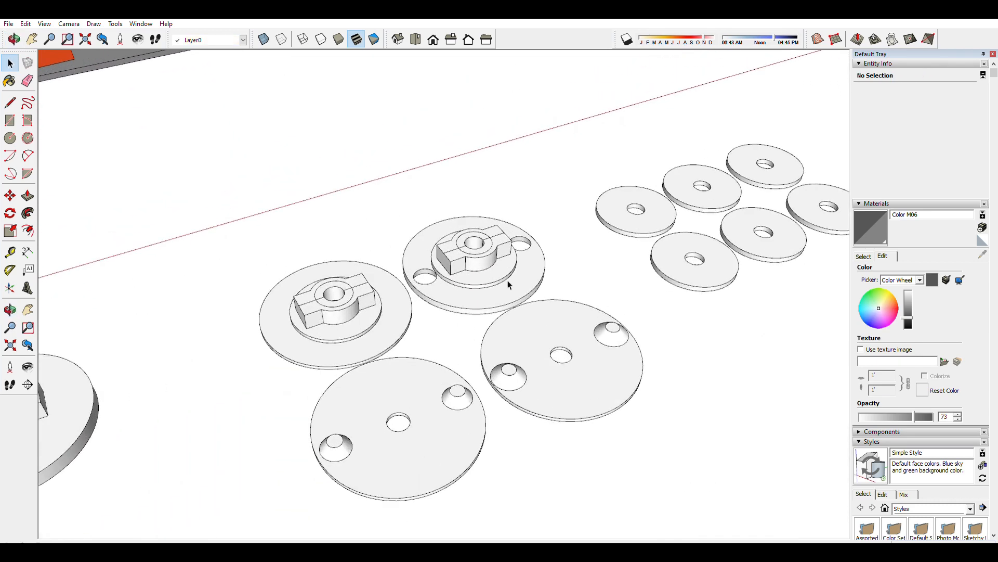
{"action": "left_click", "coordinate": [551, 398]}
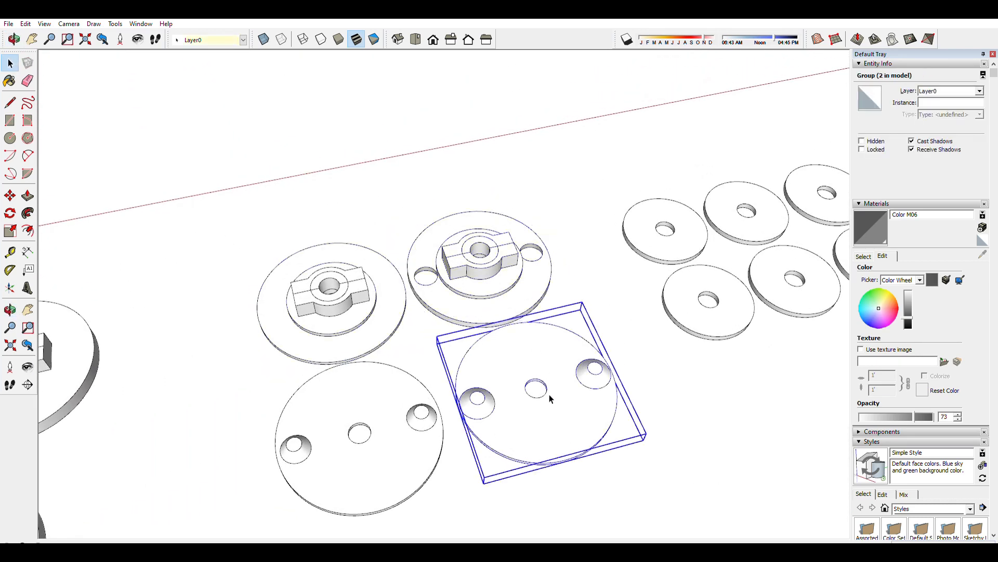